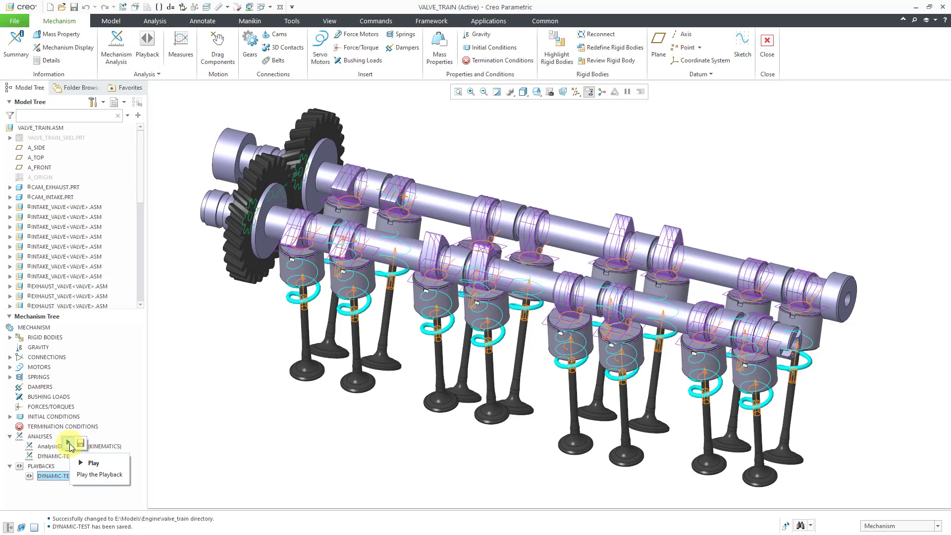
Step: Animate the saved DYNAMIC-TEST playback of the valve train, running it forward past frame 250 of 400
left_click(99, 474)
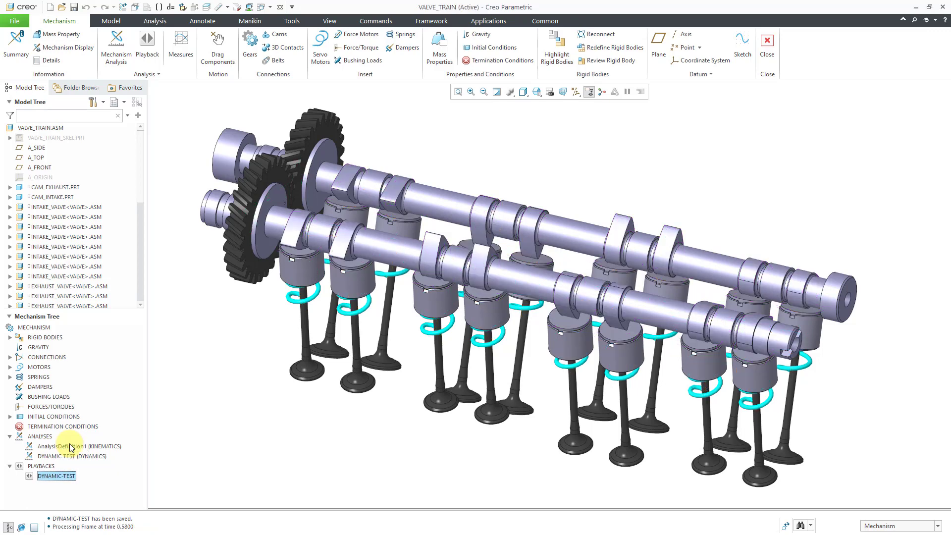
double_click(56, 475)
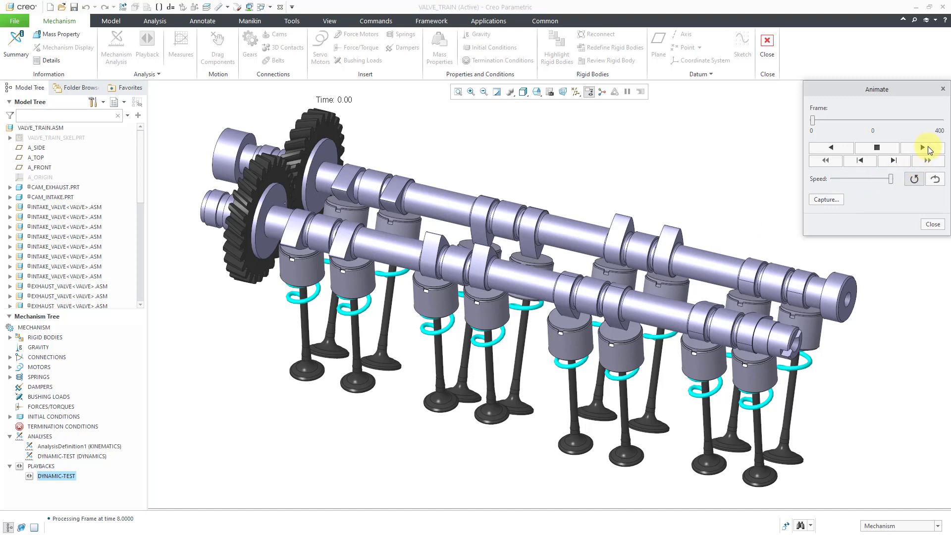
left_click(922, 148)
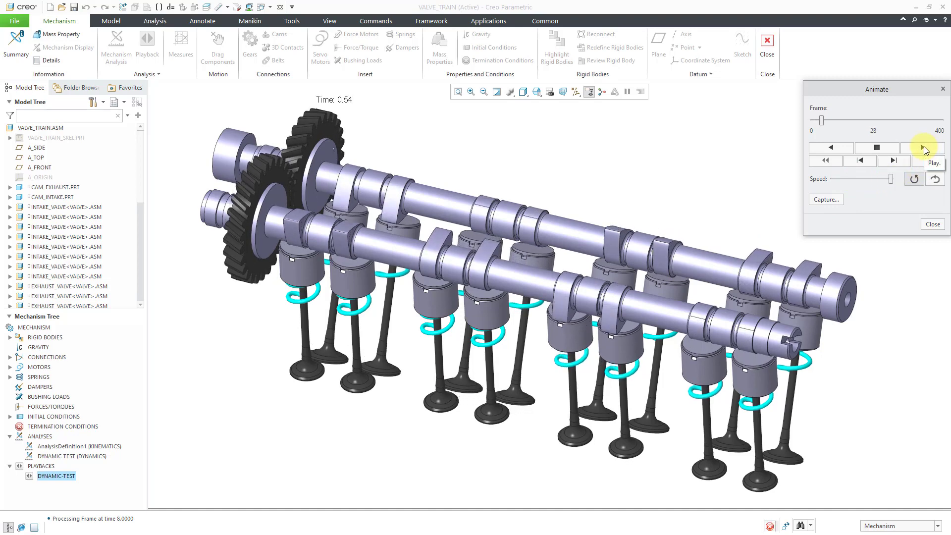
left_click(923, 148)
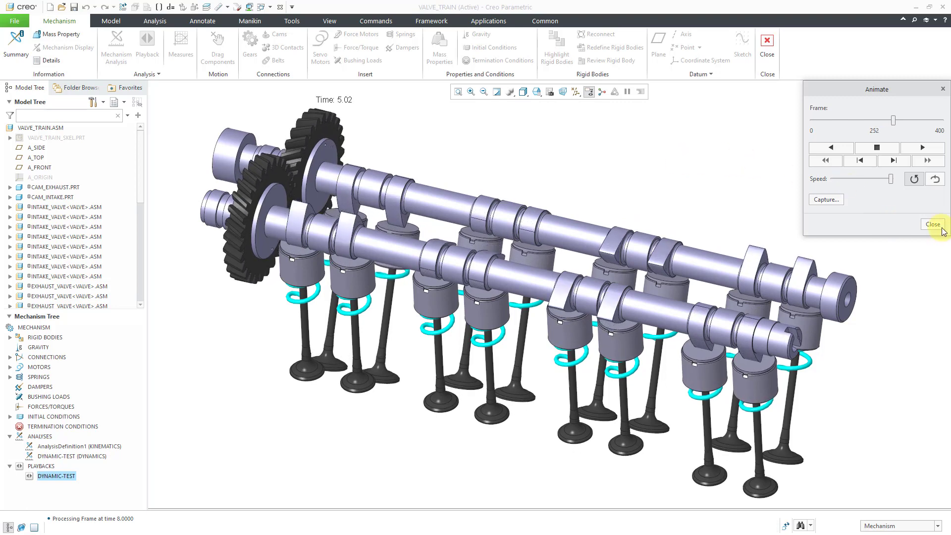
Step: Close the Animate dialog and expand the cam follower connections and gear pair in the Mechanism Tree
left_click(932, 224)
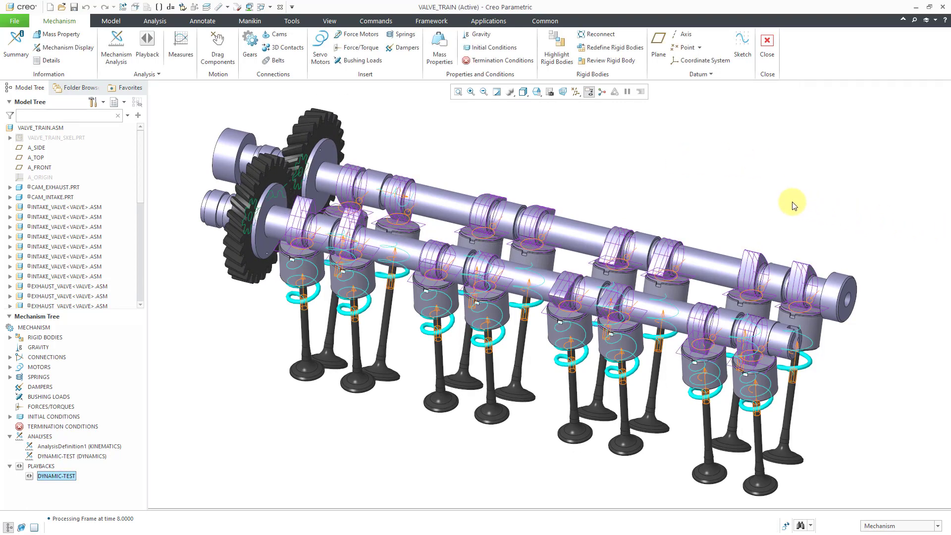
mouse_move(774, 199)
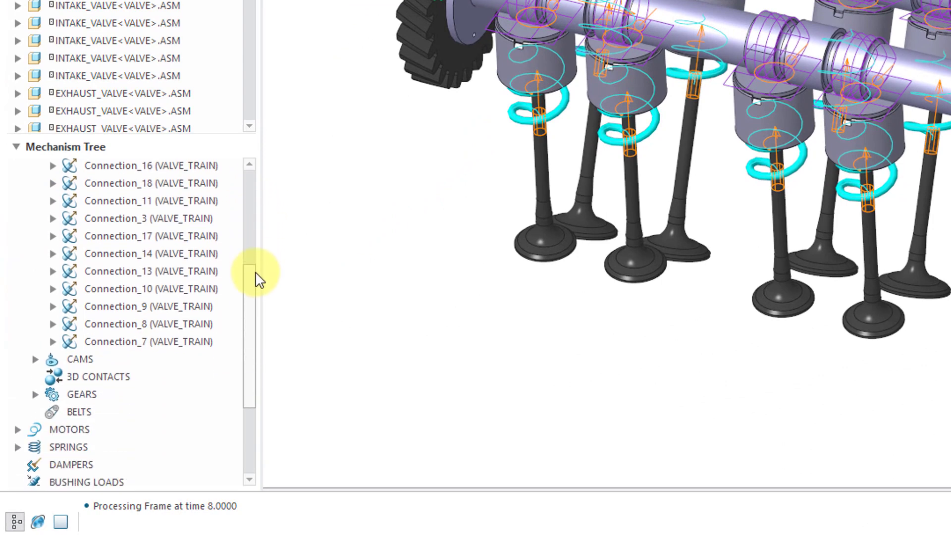
scroll("down", 3)
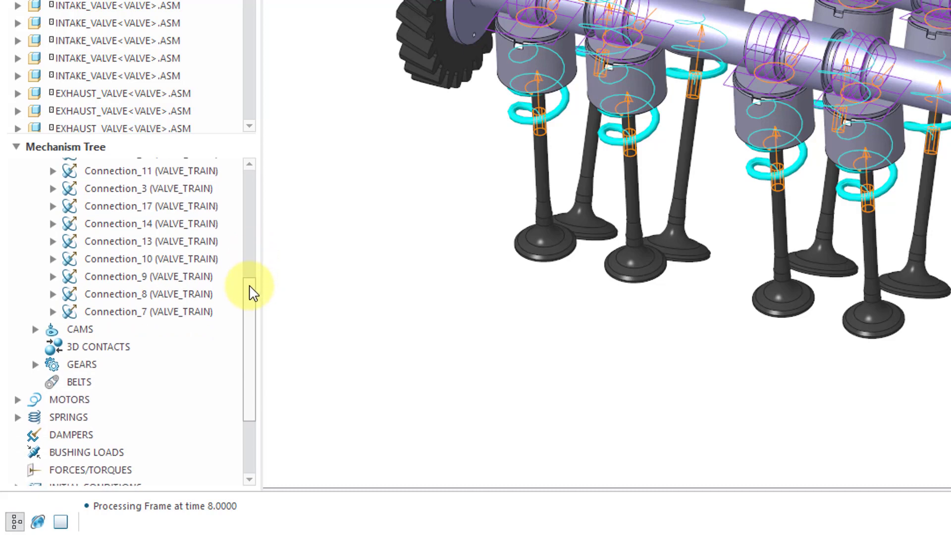
left_click(33, 329)
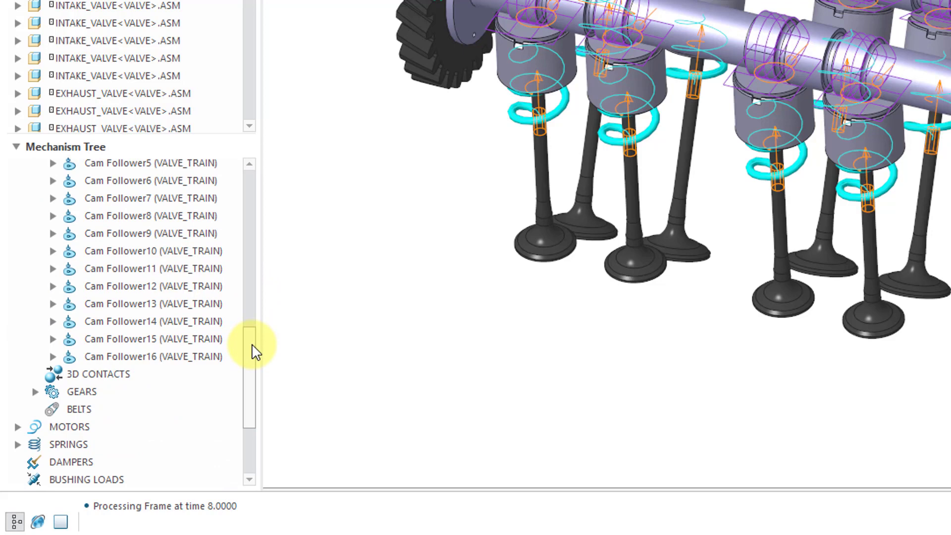
scroll("down", 3)
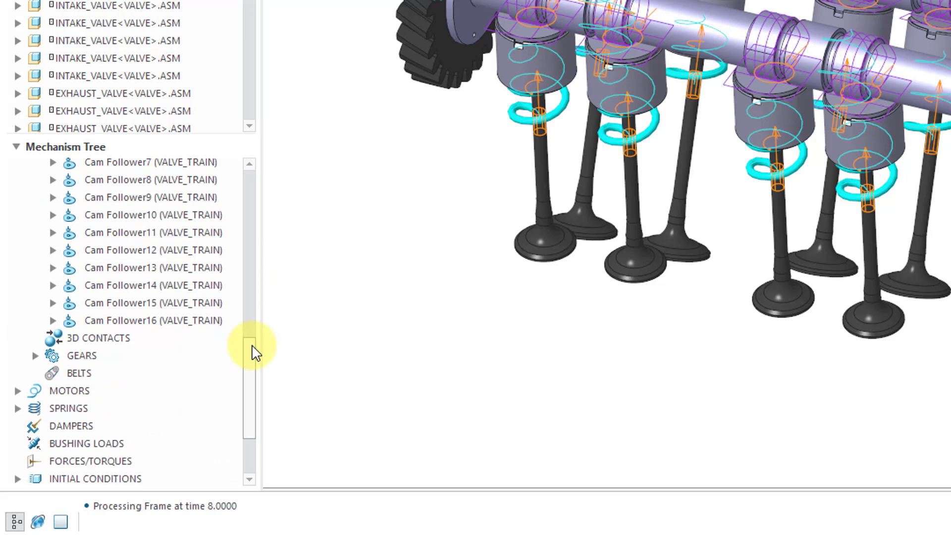
mouse_move(194, 352)
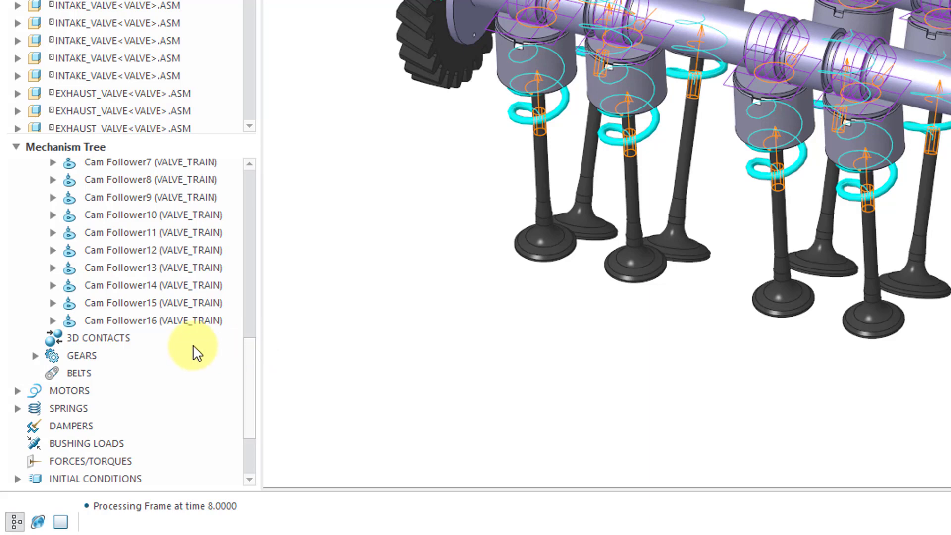
left_click(35, 355)
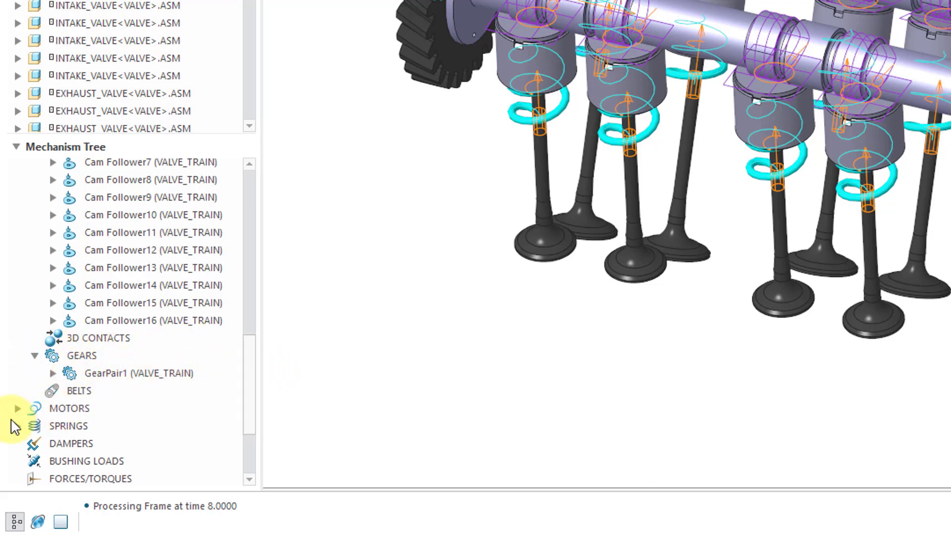
Step: Expand the servo motor, springs and initial condition entries of the mechanism
left_click(15, 408)
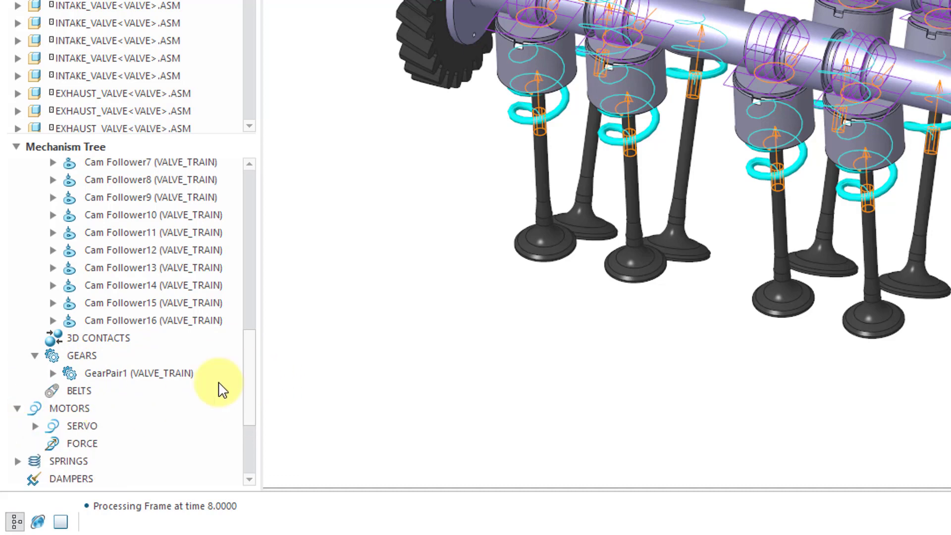
left_click(36, 426)
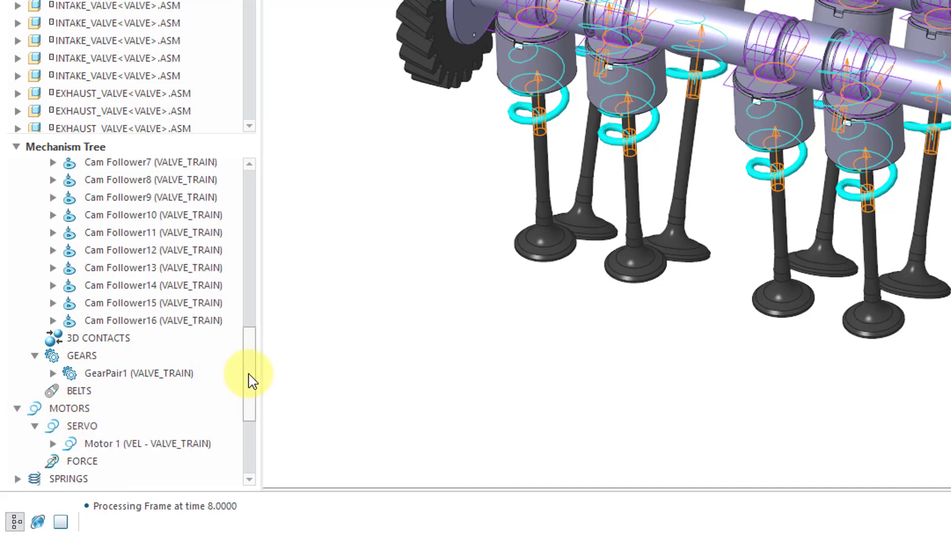
scroll("down", 3)
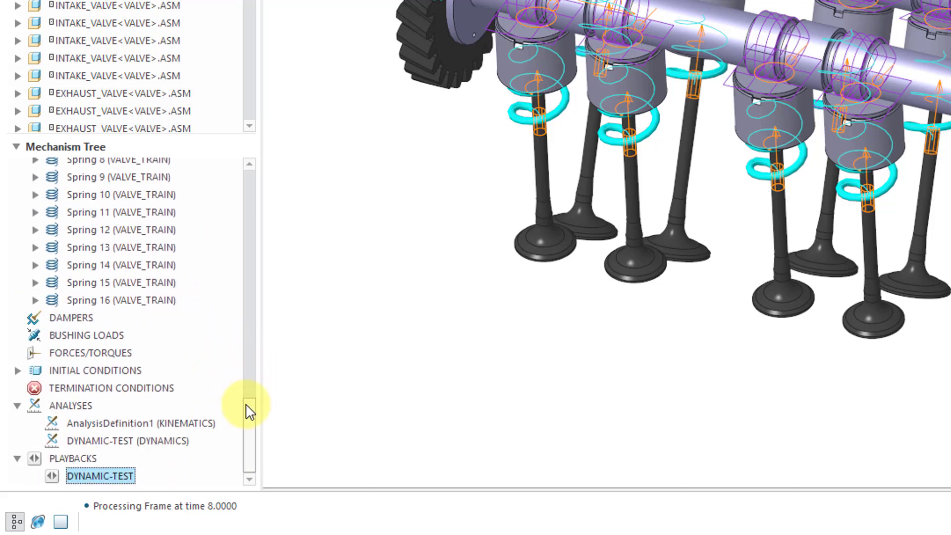
left_click(16, 371)
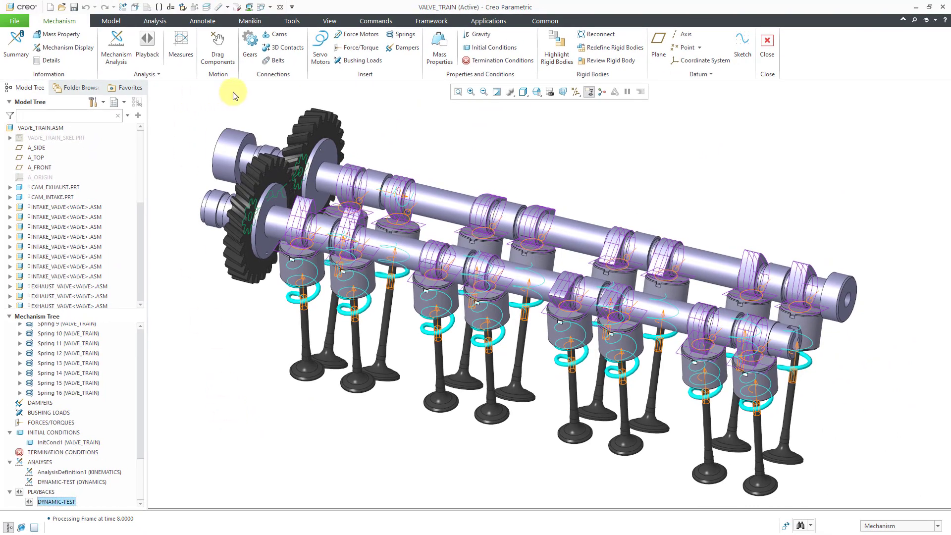
Step: Activate ENGINE_BODY.ASM from the Windows list so the valve train shows seated in the cylinder head
left_click(278, 6)
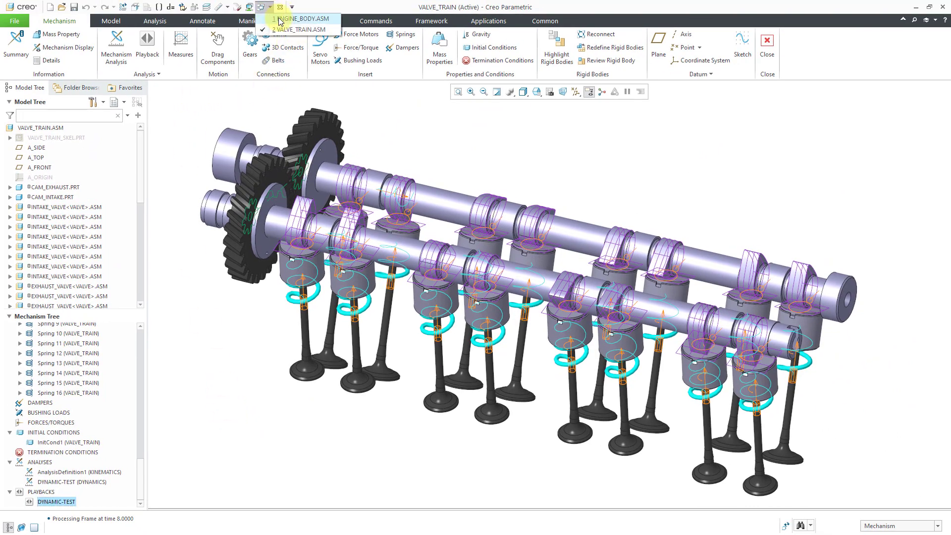
left_click(303, 18)
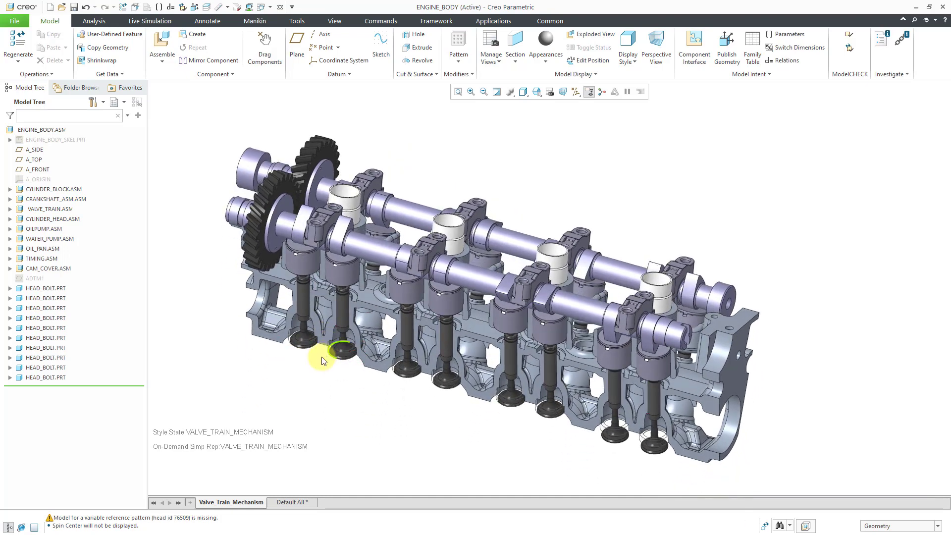
mouse_move(236, 502)
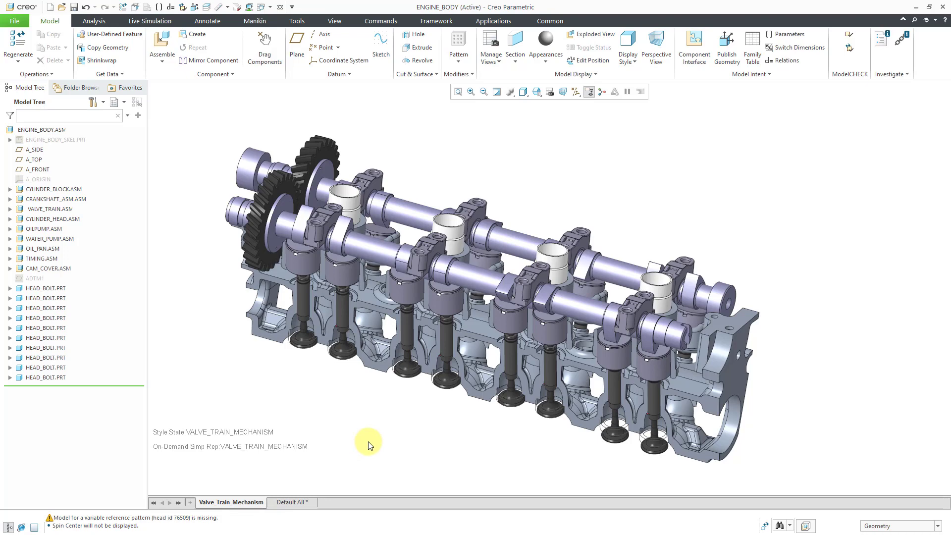
mouse_move(100, 217)
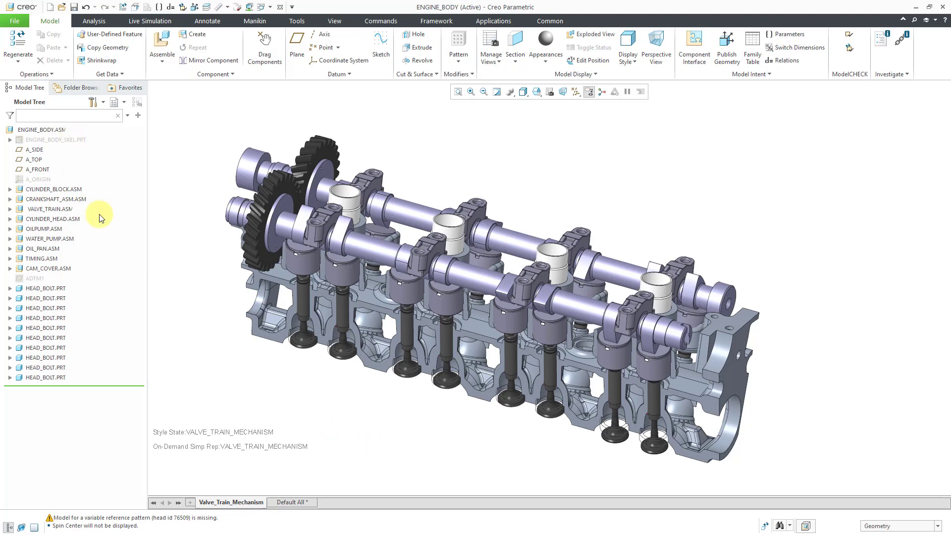
mouse_move(209, 334)
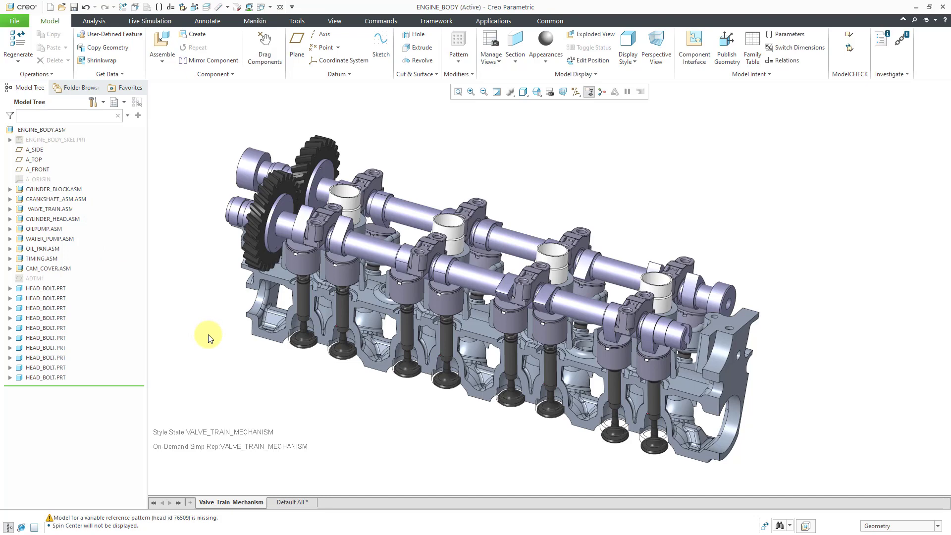
mouse_move(232, 341)
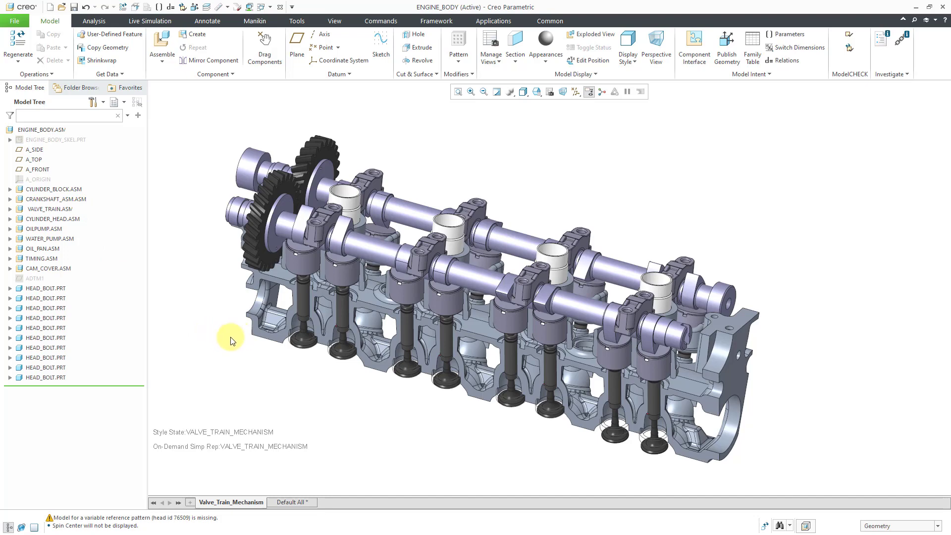
mouse_move(224, 339)
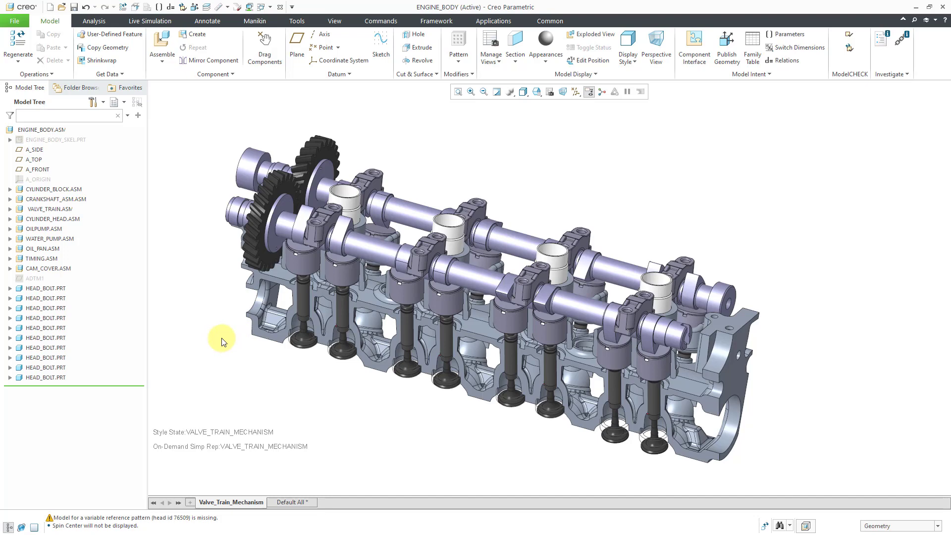
mouse_move(494, 21)
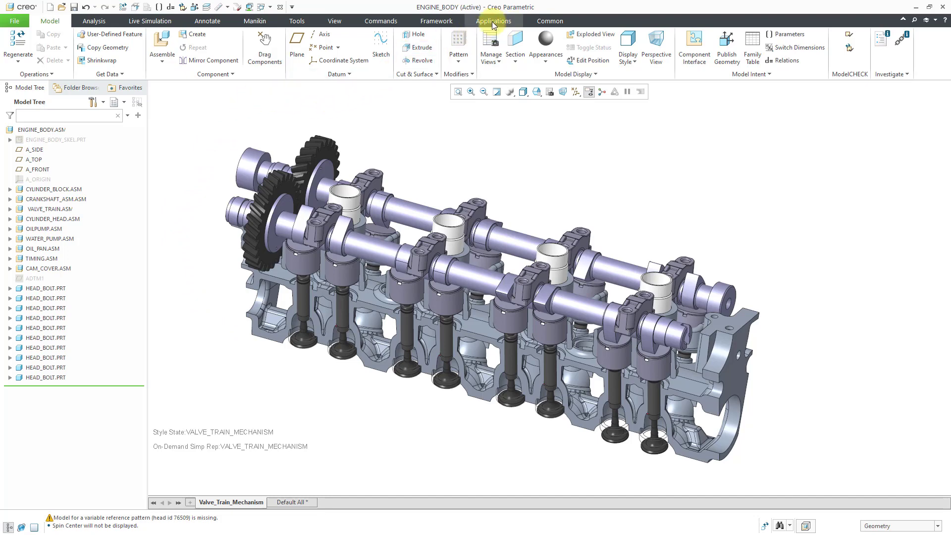
Step: Start the Mechanism application on ENGINE_BODY and expand its cam follower connections and gear pair
left_click(493, 21)
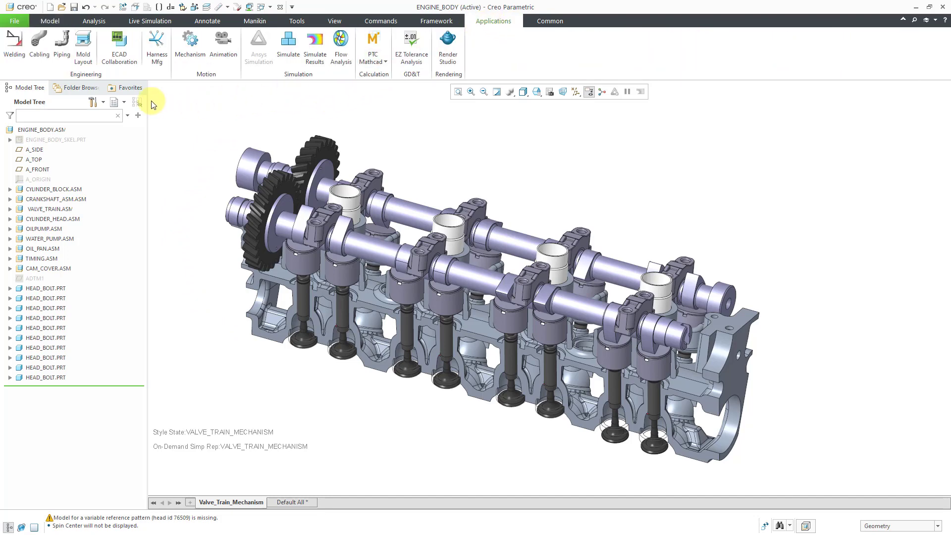
left_click(190, 42)
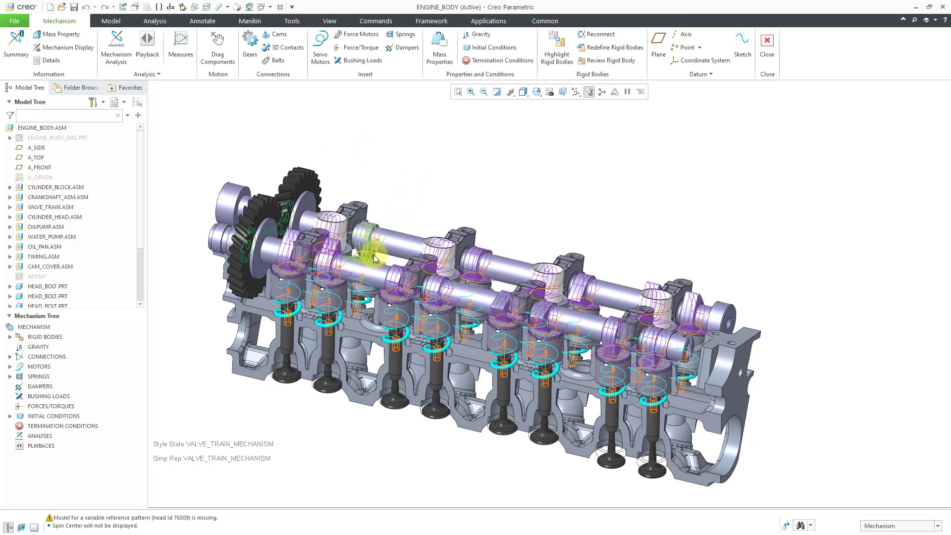
mouse_move(329, 332)
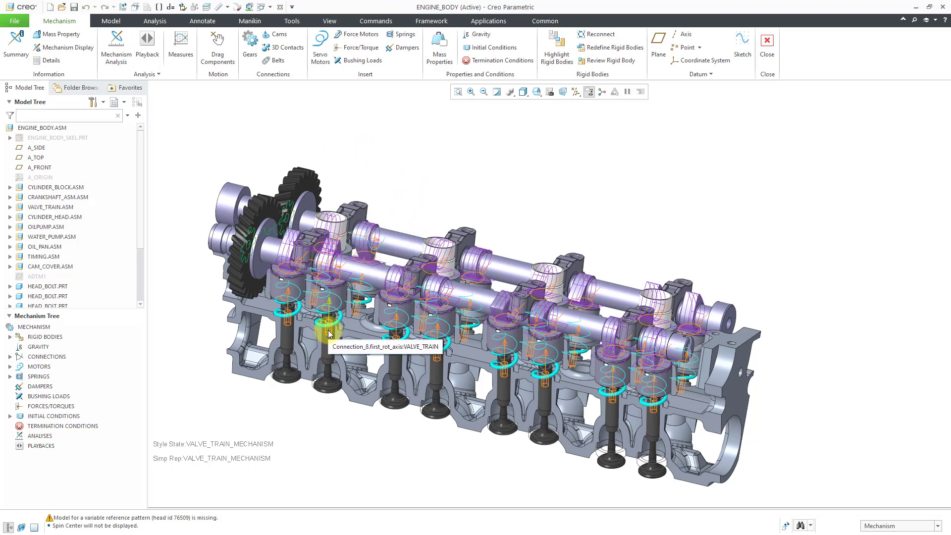
mouse_move(417, 224)
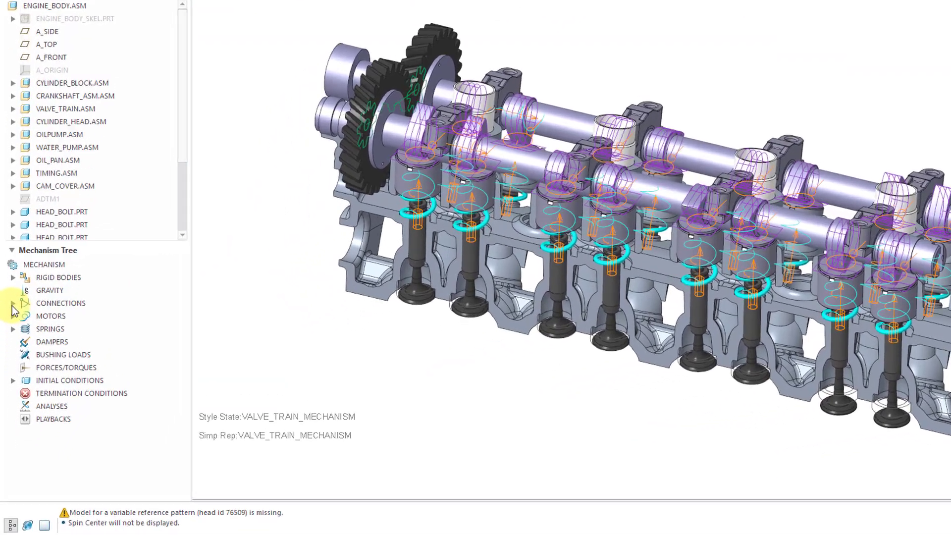
left_click(12, 303)
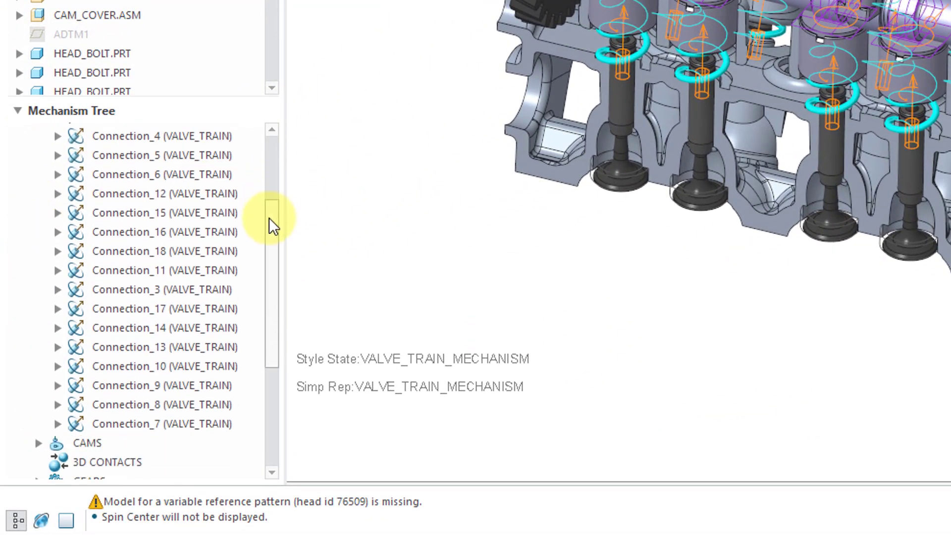
mouse_move(271, 259)
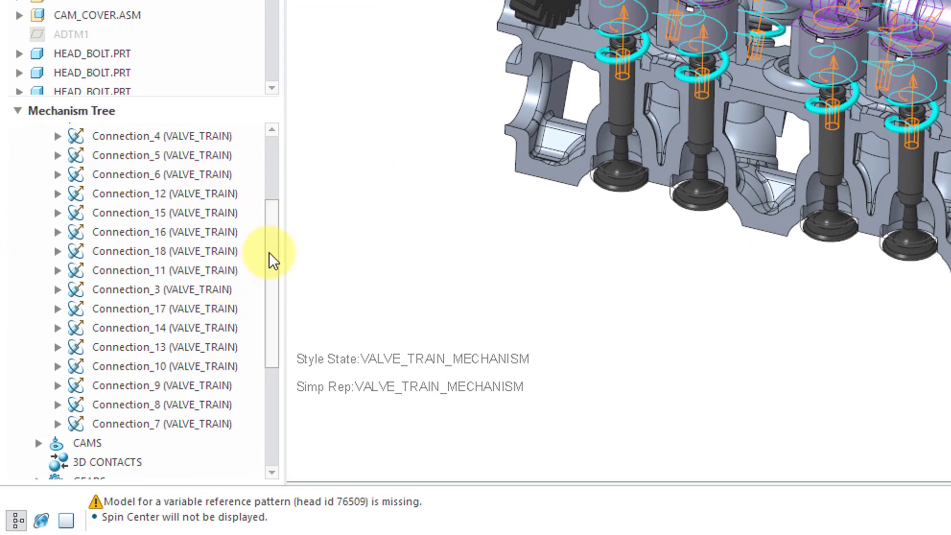
scroll("down", 3)
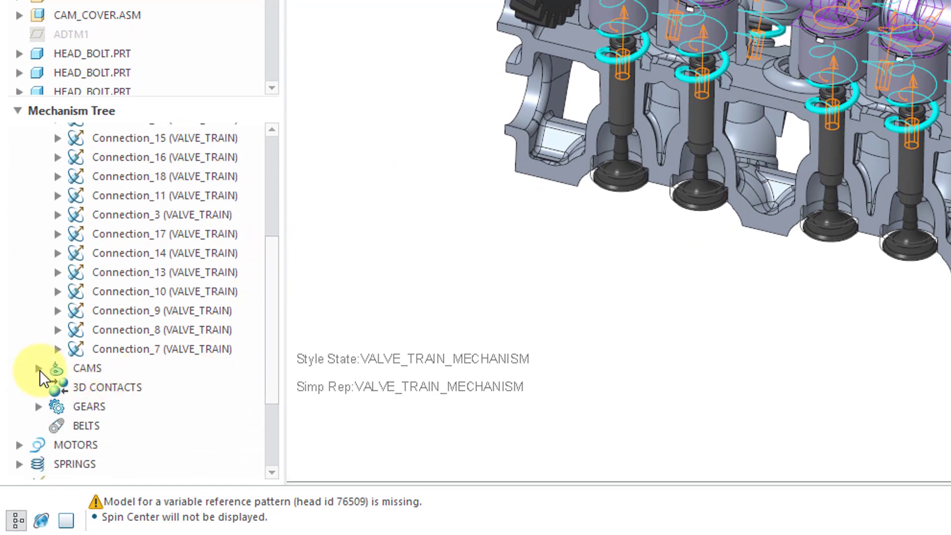
left_click(39, 368)
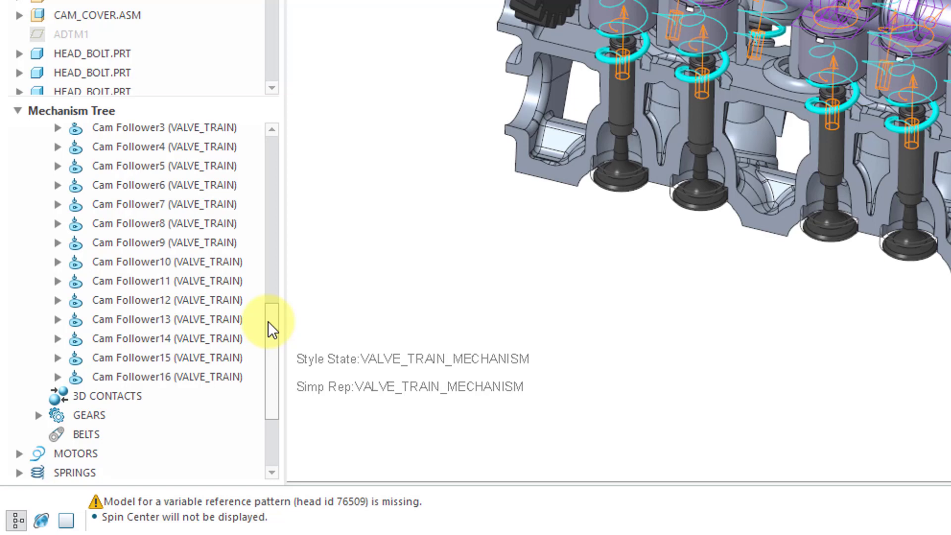
left_click(40, 414)
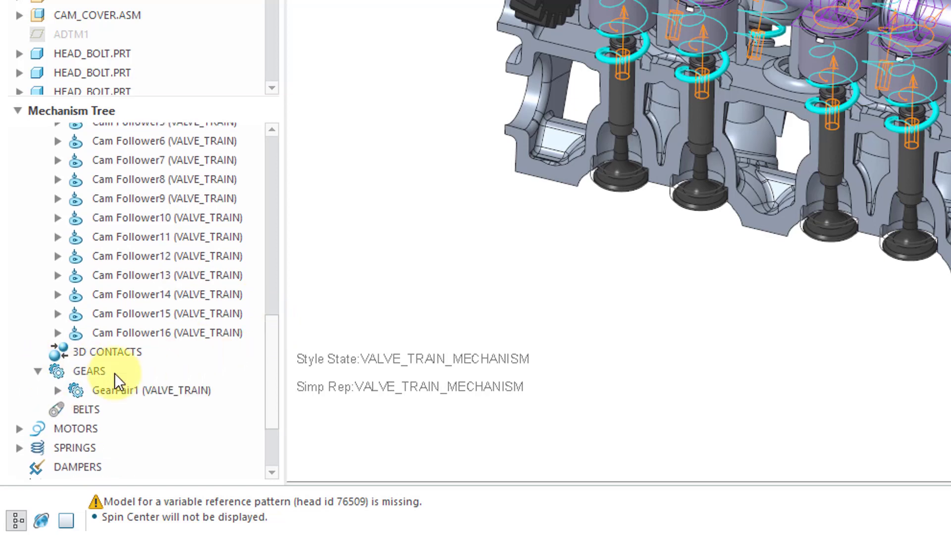
Step: Expand the servo motor, 16 springs and InitCond1 initial condition entries
scroll("down", 3)
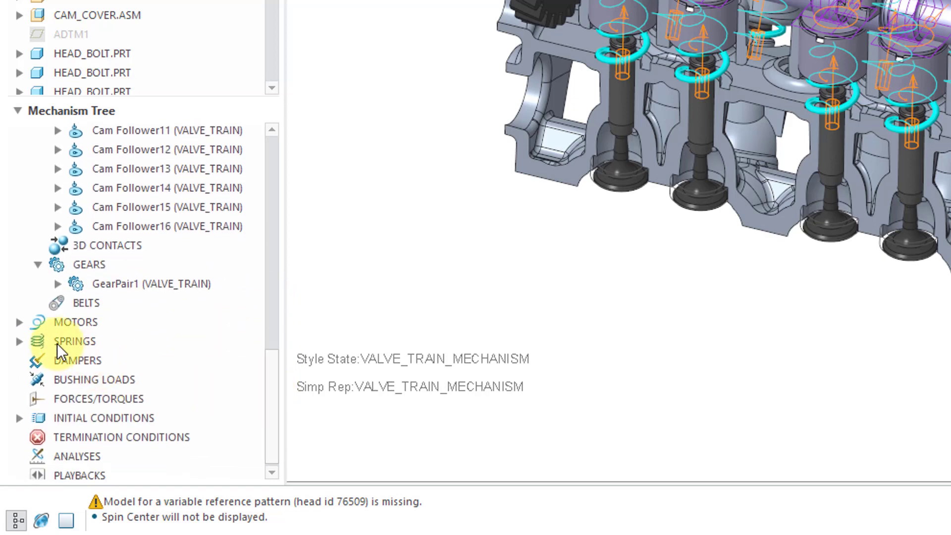
left_click(20, 322)
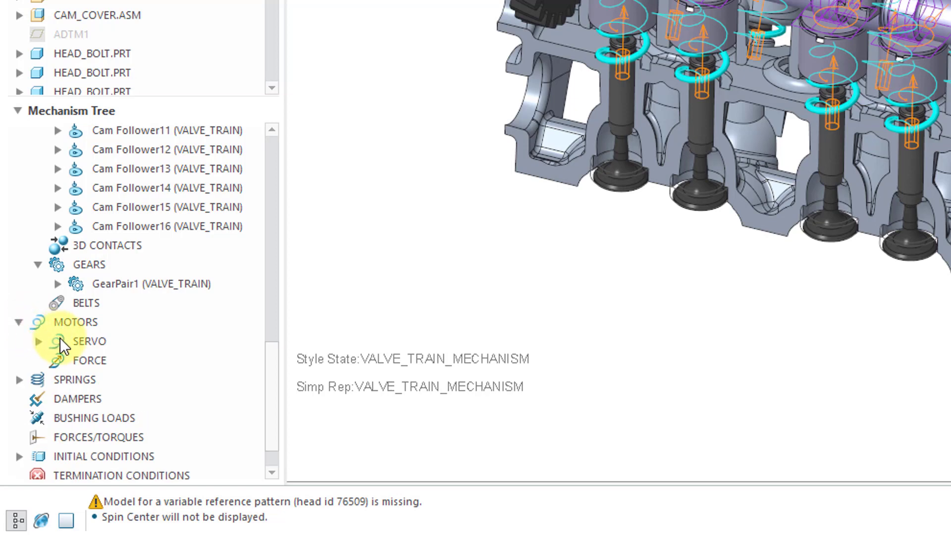
left_click(38, 341)
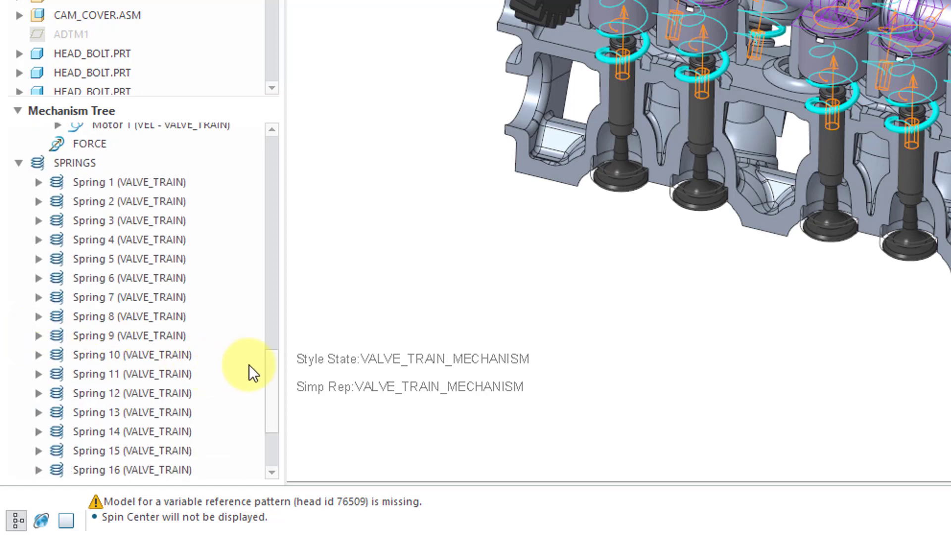
scroll("down", 3)
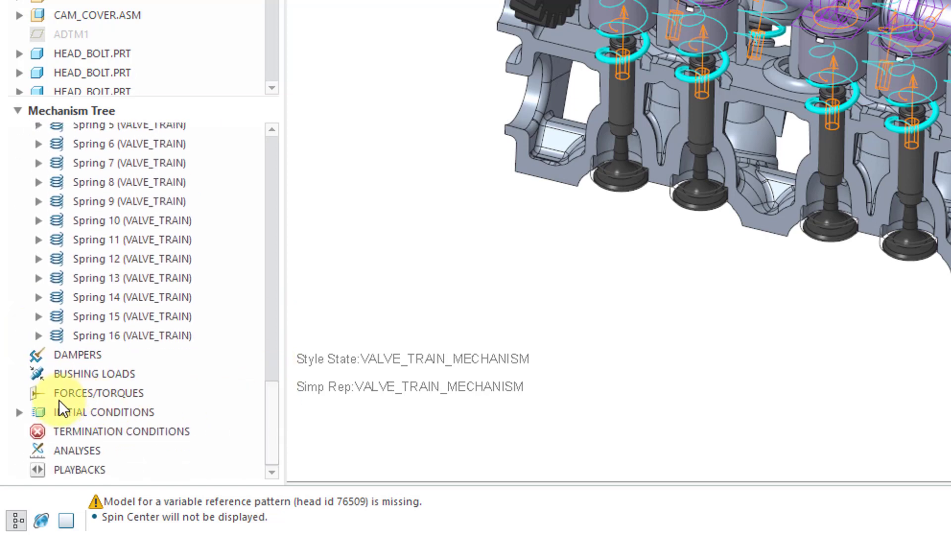
left_click(17, 412)
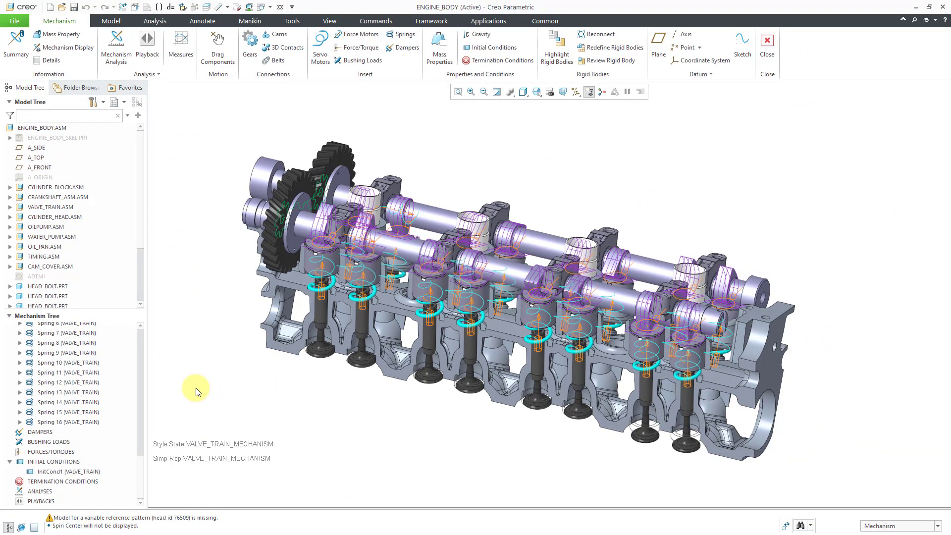
mouse_move(34, 490)
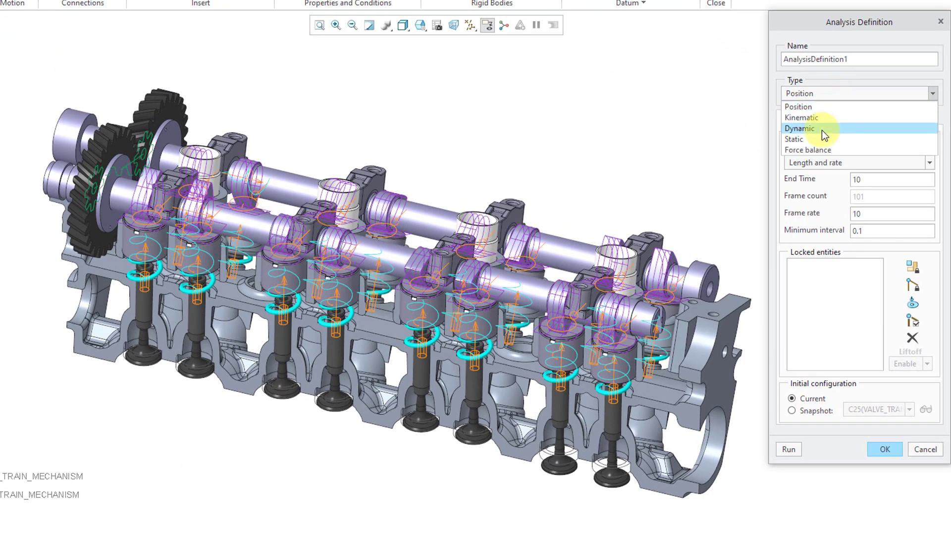
Step: Define a Dynamic analysis named VALVE-TRAIN, duration 8, frame rate 25, starting from I.C.State
left_click(798, 127)
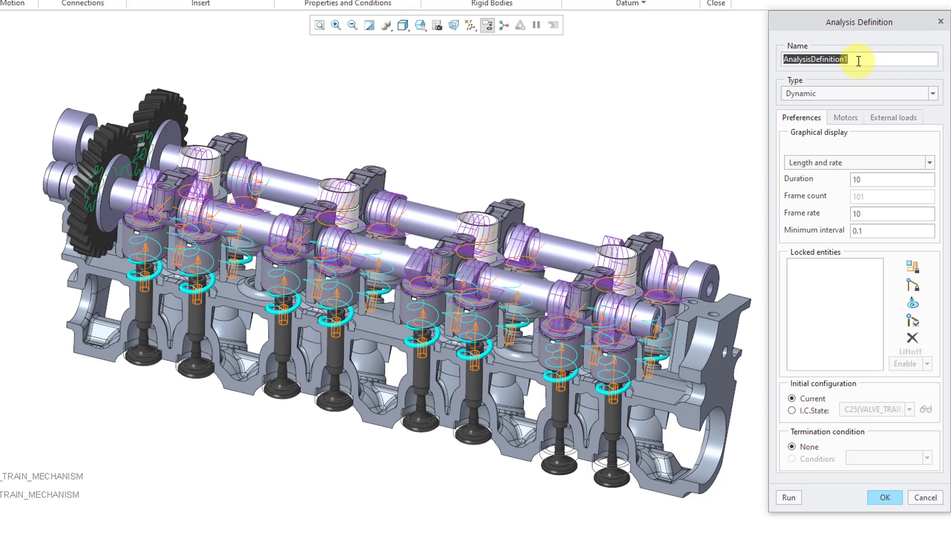
type("VALVE-TR")
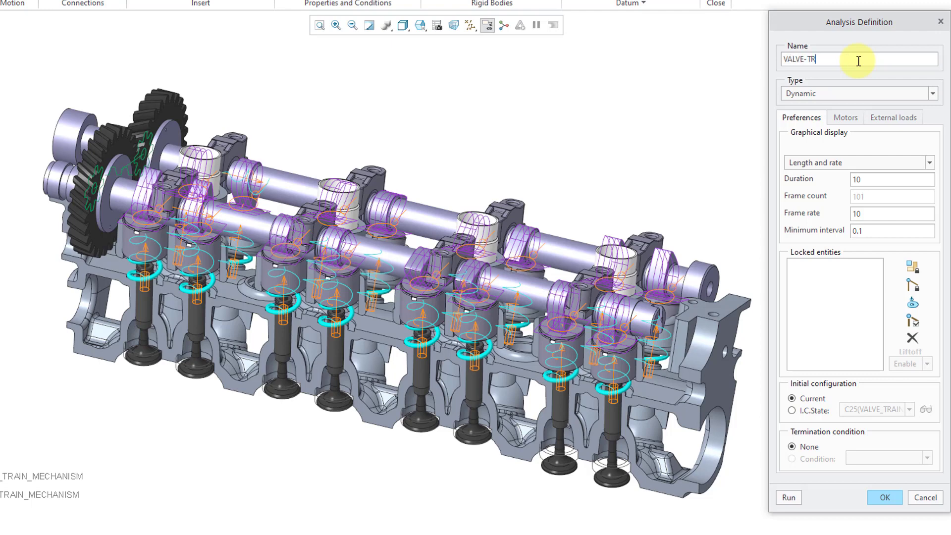
type("AIN")
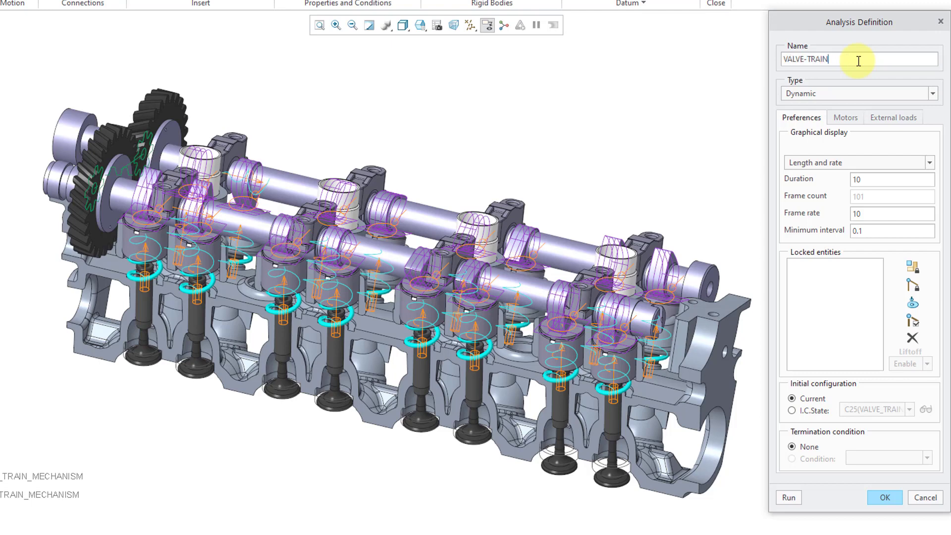
mouse_move(839, 162)
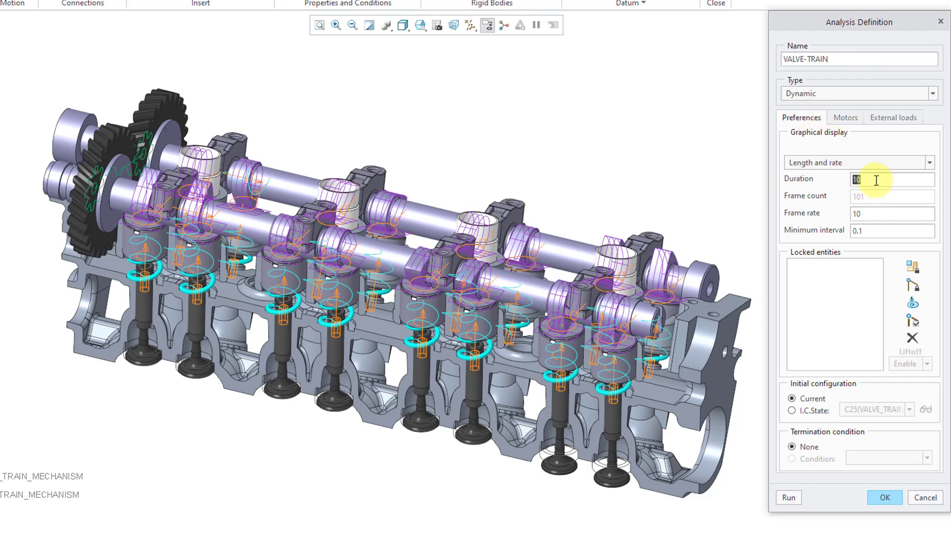
type("8")
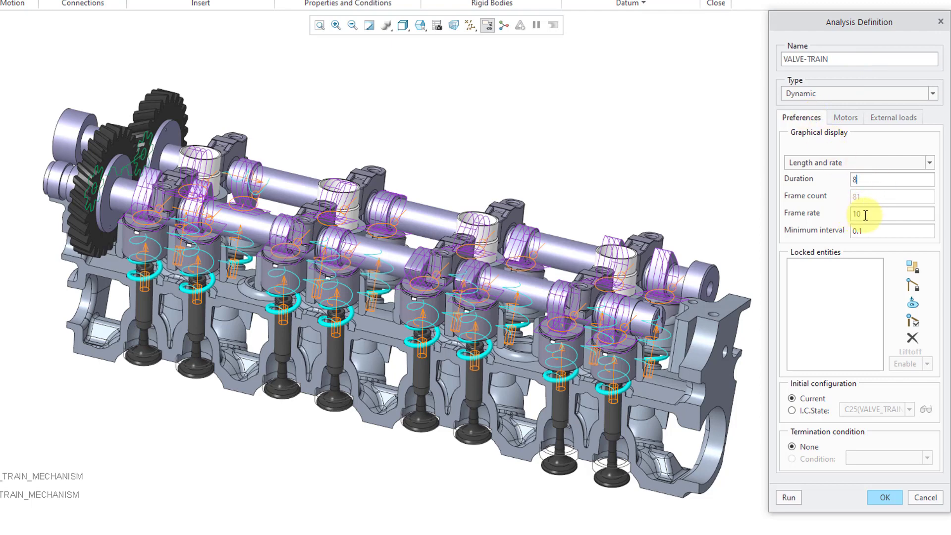
type("25")
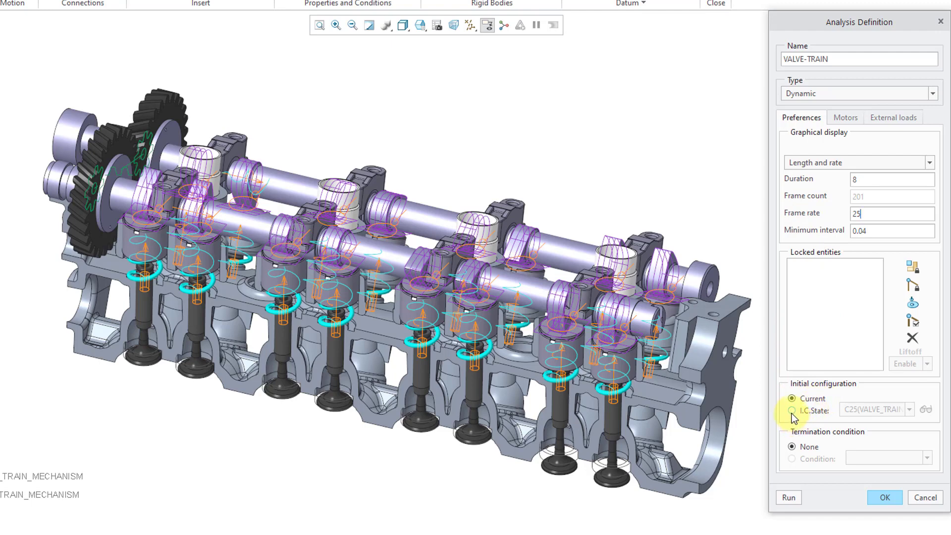
left_click(789, 410)
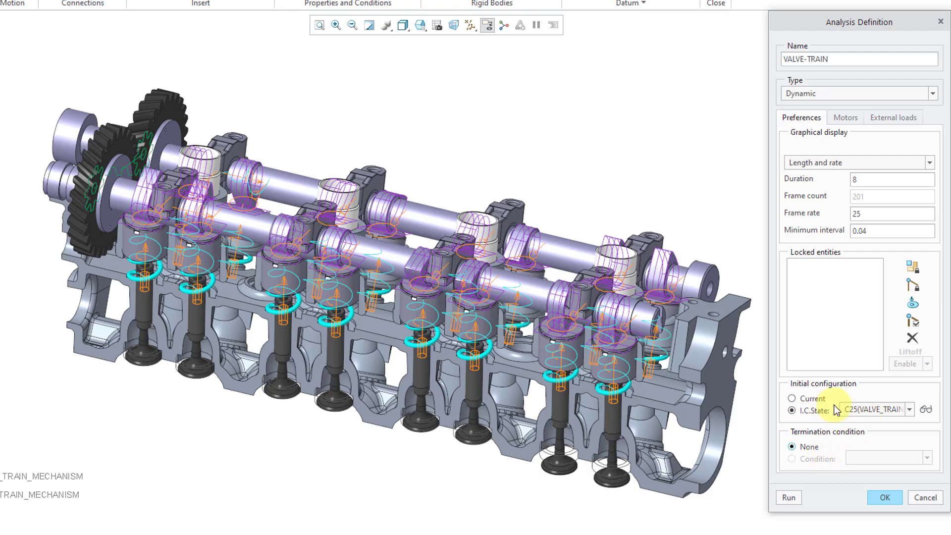
Step: Confirm Motor 1 drives VALVE-TRAIN start to end with no external loads and accept the definition
left_click(845, 117)
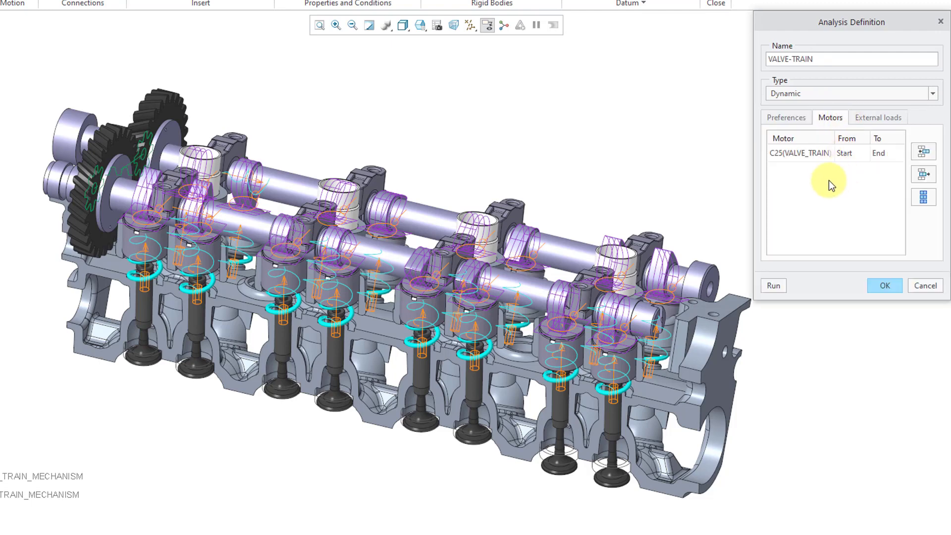
mouse_move(755, 165)
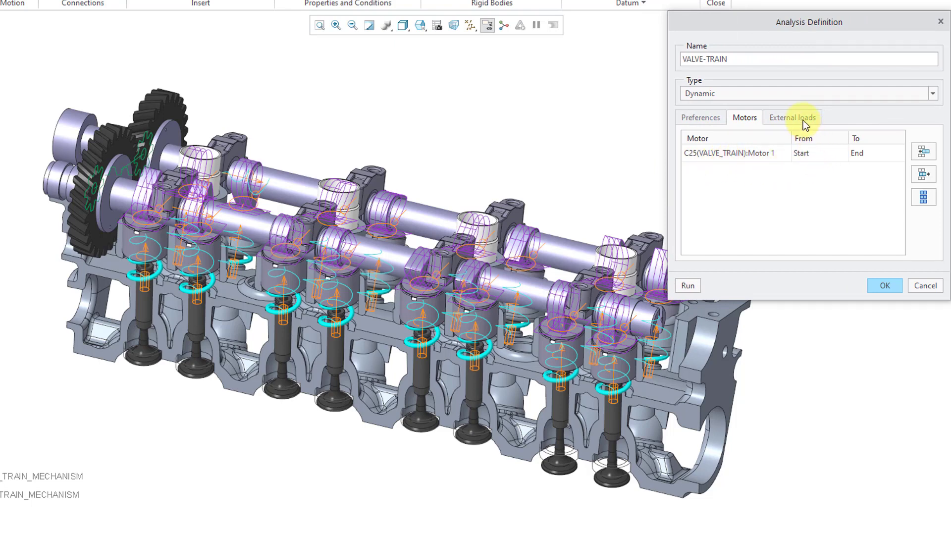
left_click(793, 117)
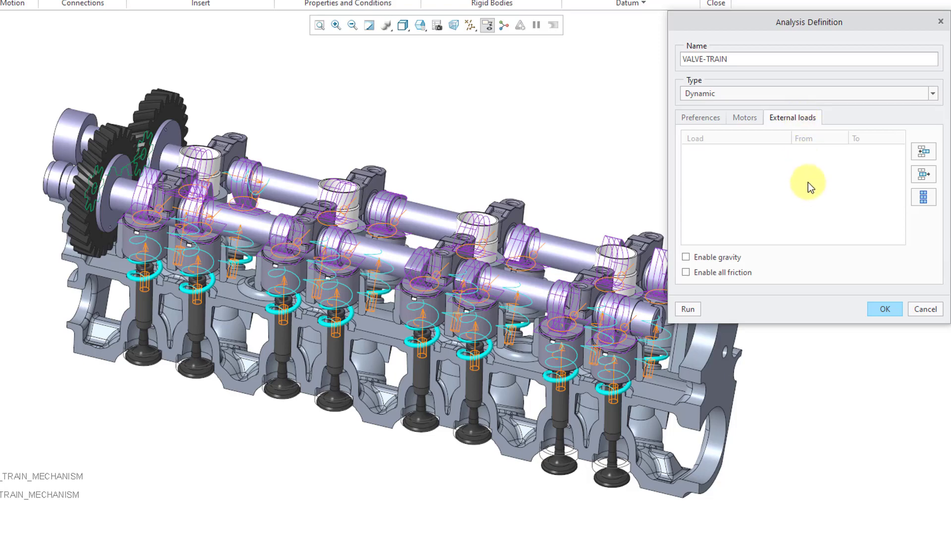
mouse_move(809, 229)
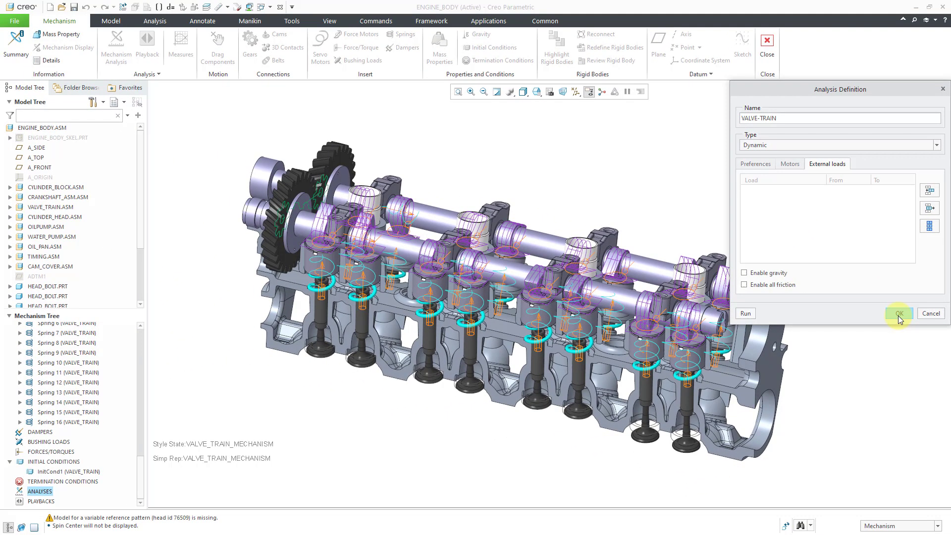
left_click(900, 313)
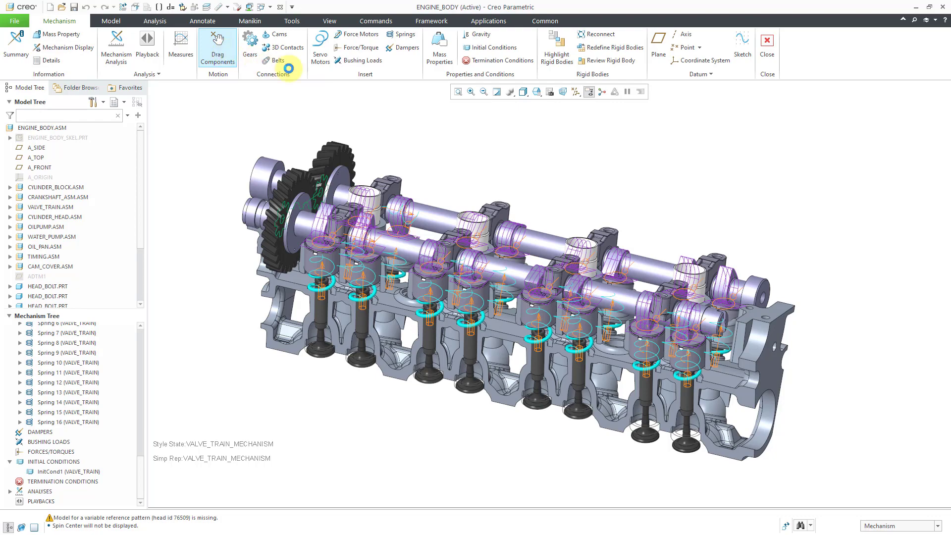
Step: Review the START and START-DYNAMIC snapshots in the Drag Components dialog
left_click(216, 47)
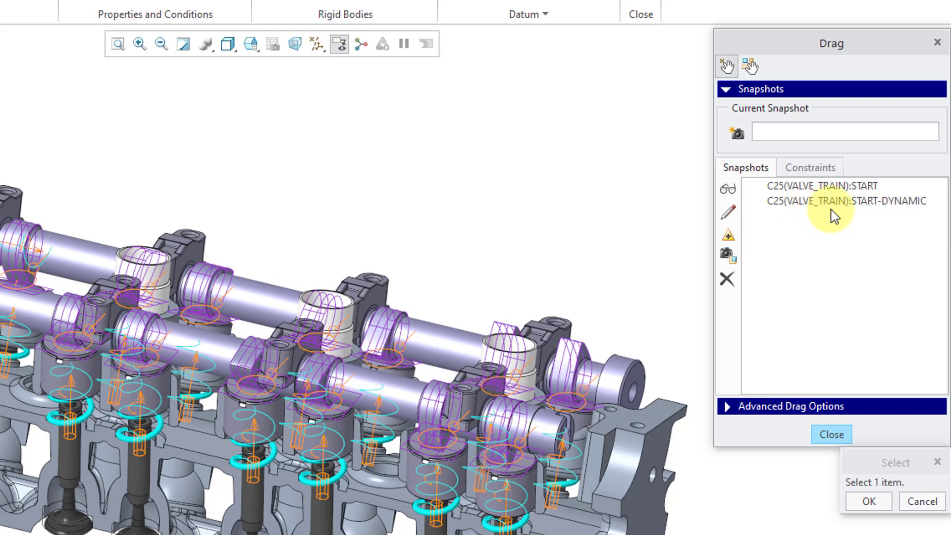
right_click(817, 186)
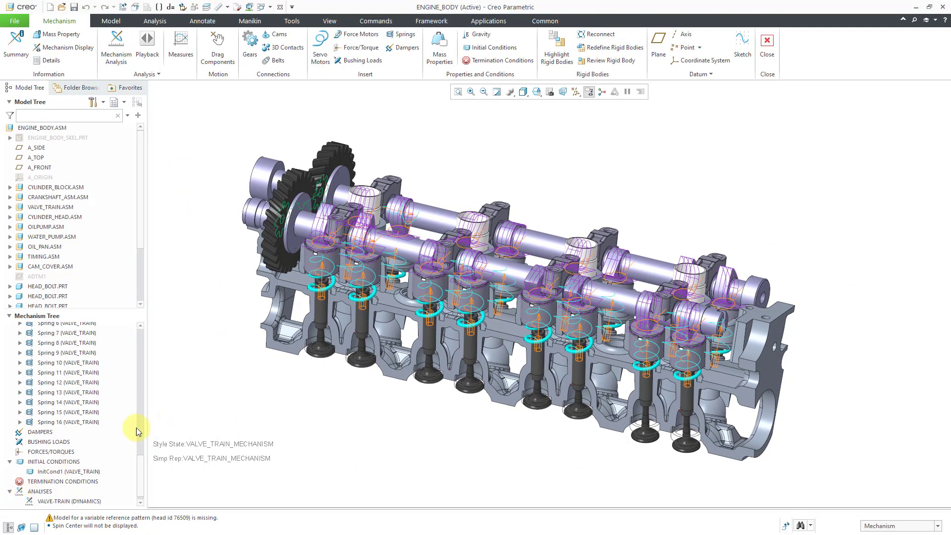
Step: Run the VALVE-TRAIN (DYNAMICS) analysis to completion
left_click(67, 501)
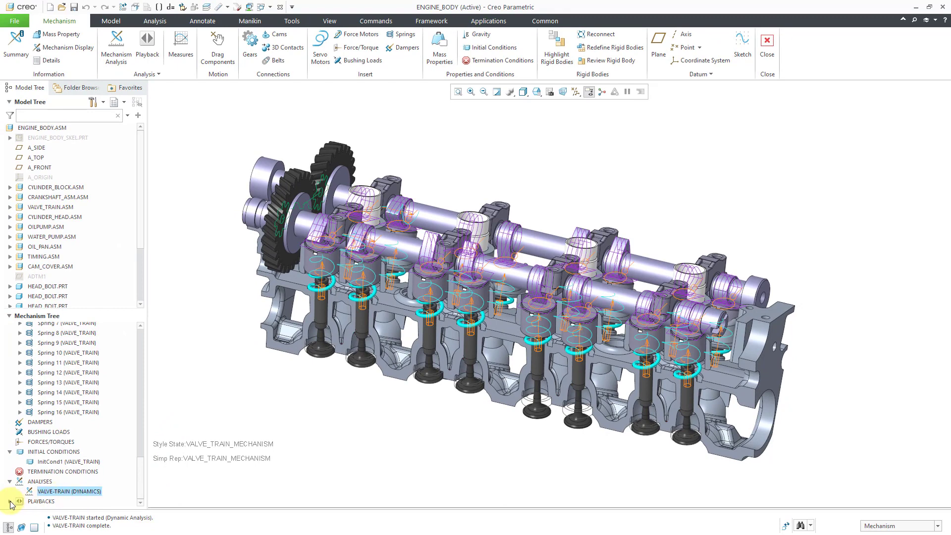
Step: Play the VALVE-TRAIN playback forward so the valve train animates through its 200 frames
left_click(41, 501)
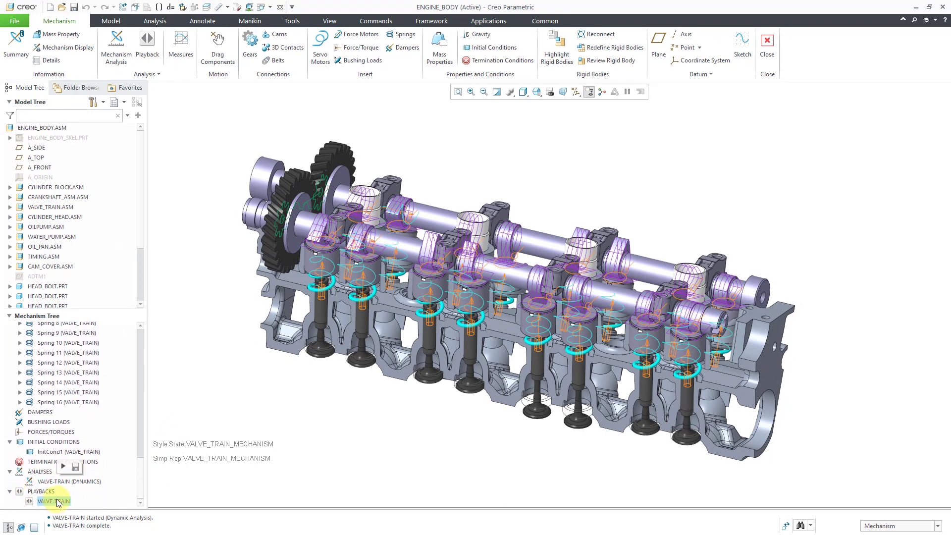
double_click(50, 501)
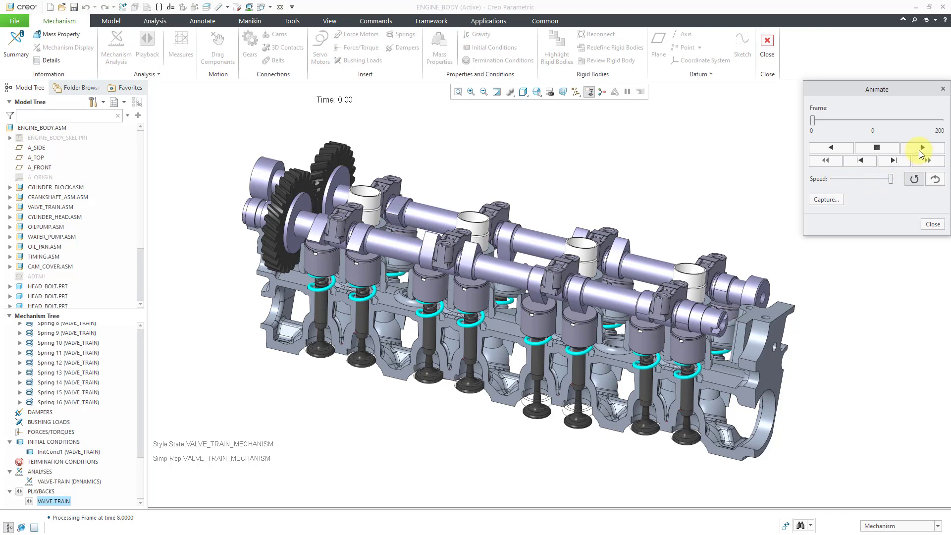
left_click(922, 147)
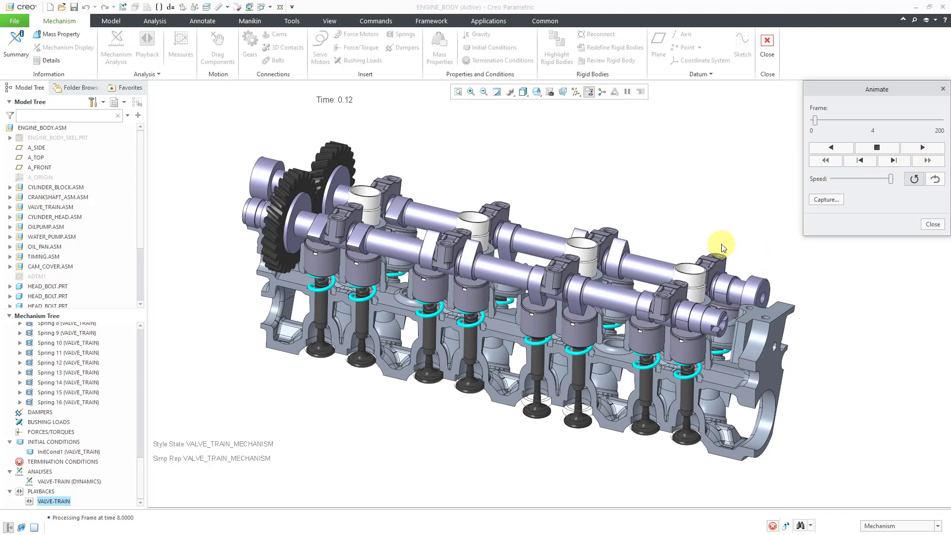